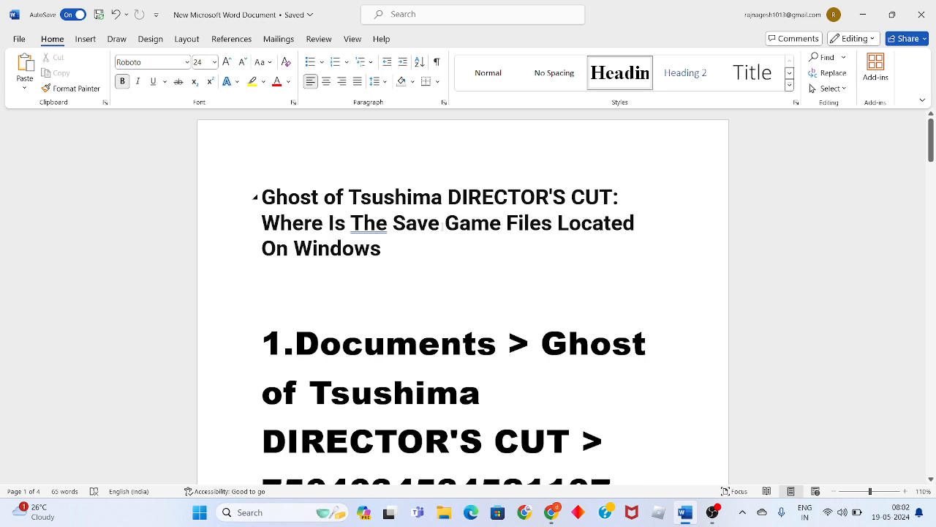
Scroll the Word note to read the full Ghost of Tsushima save path
left_click(335, 262)
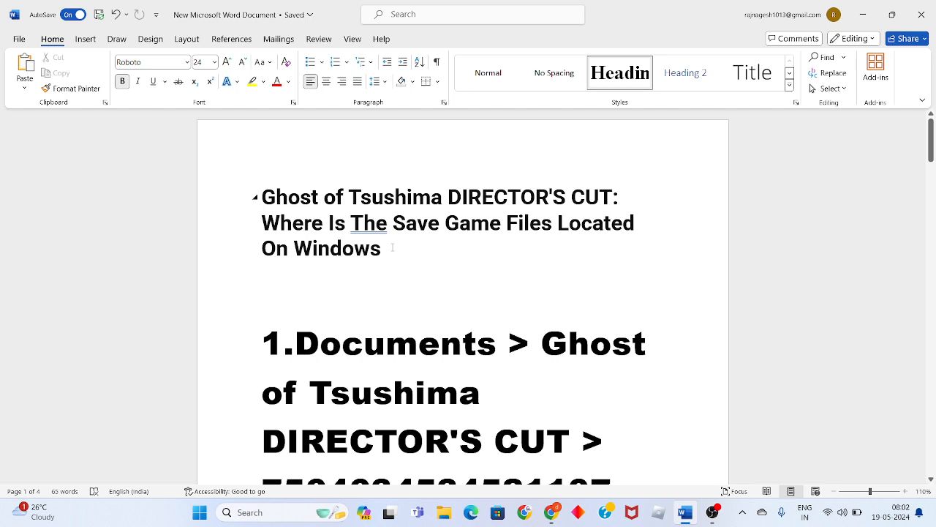
mouse_move(398, 252)
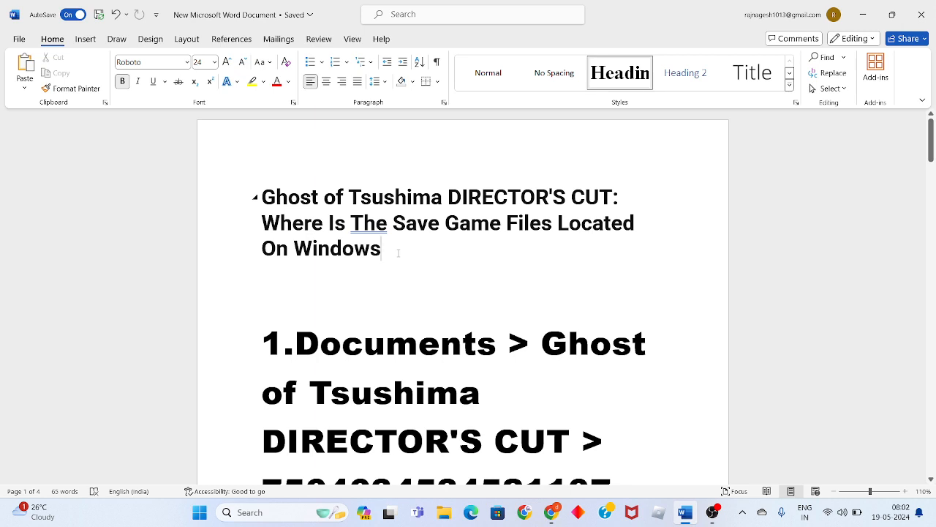
mouse_move(561, 222)
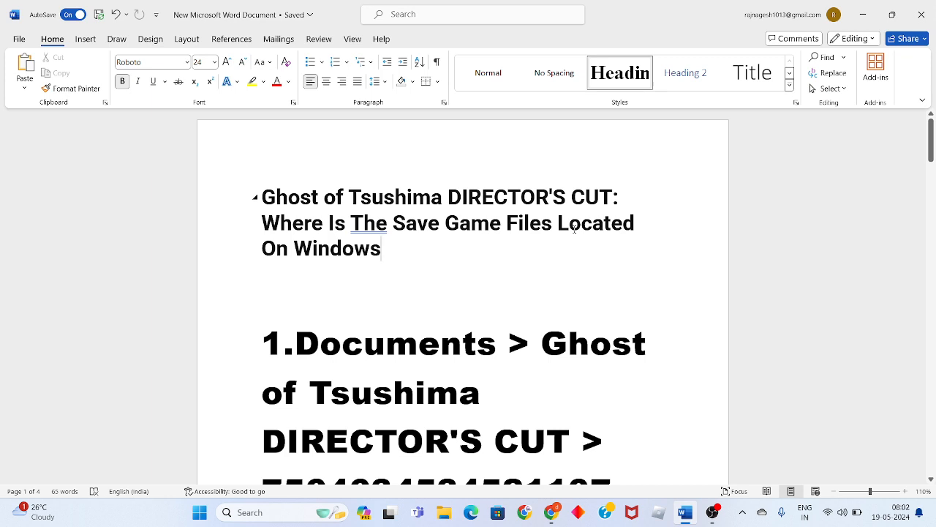
scroll("down", 3)
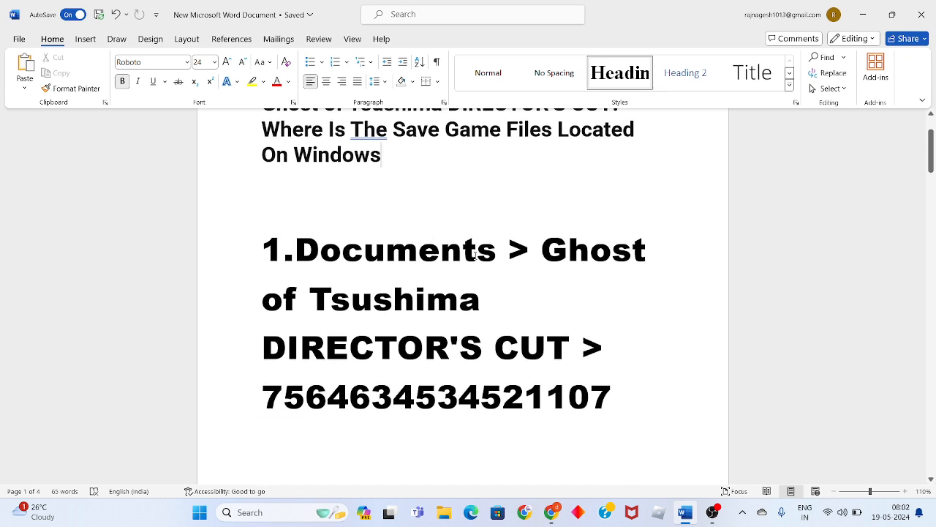
mouse_move(642, 255)
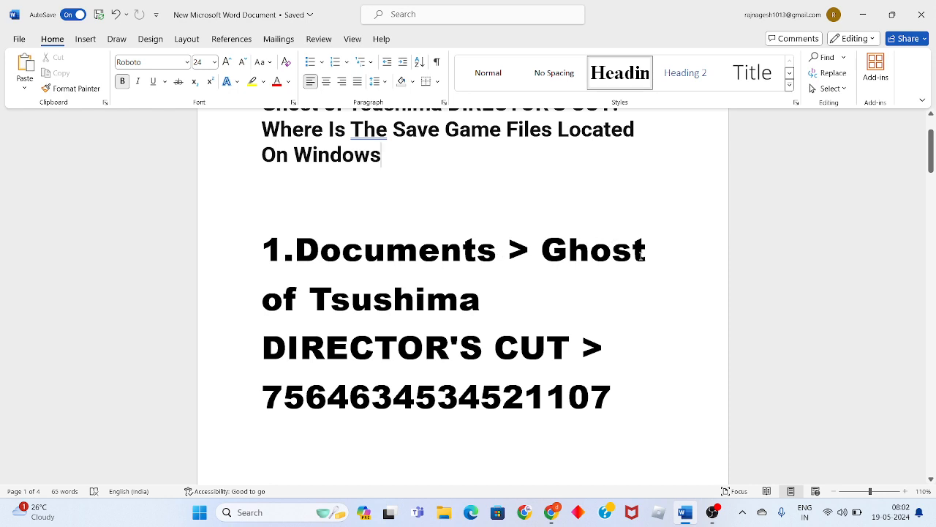
mouse_move(354, 340)
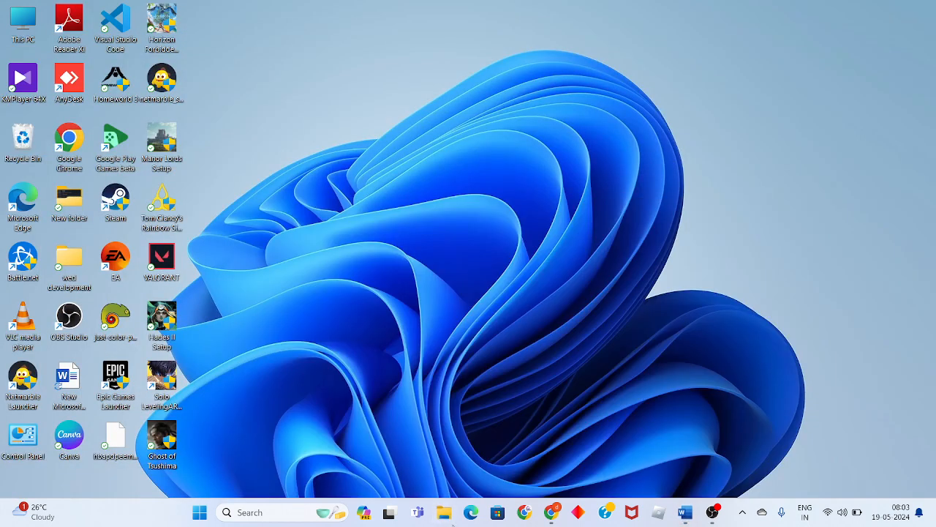
left_click(444, 512)
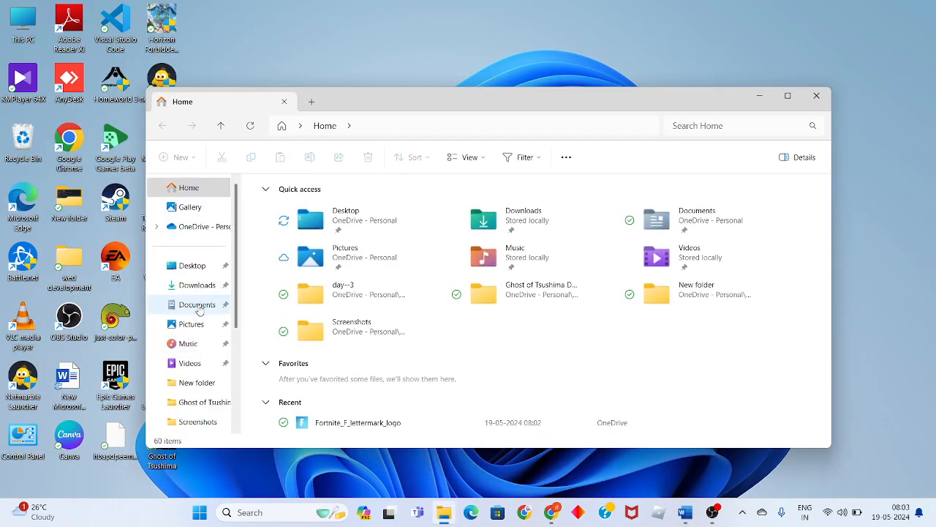
left_click(197, 305)
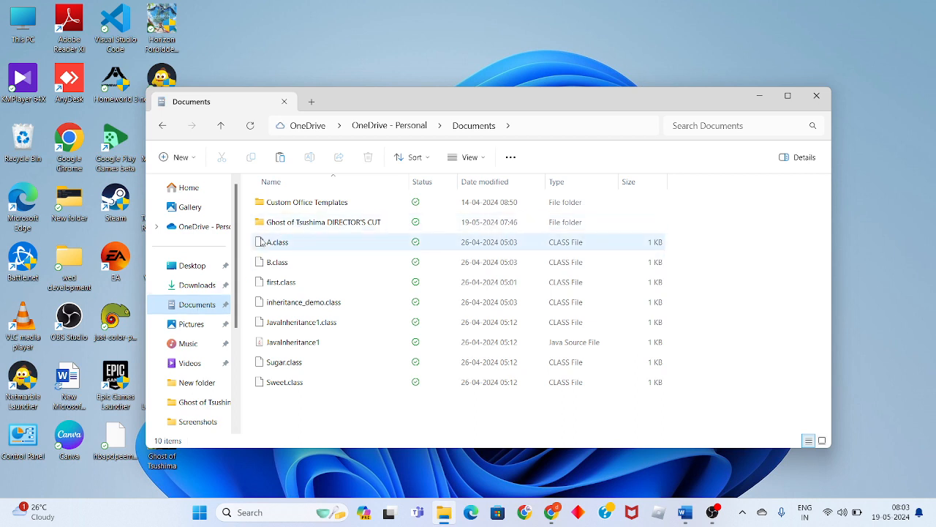
mouse_move(334, 222)
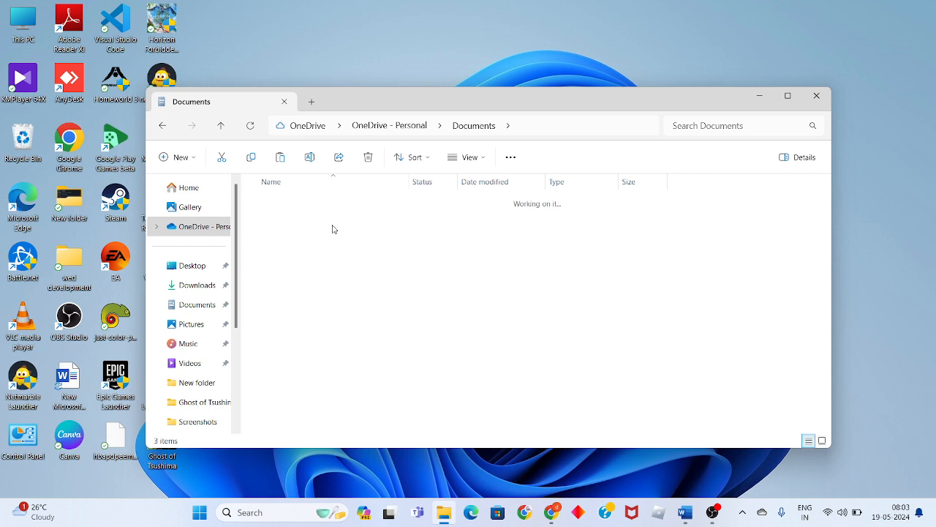
double_click(201, 401)
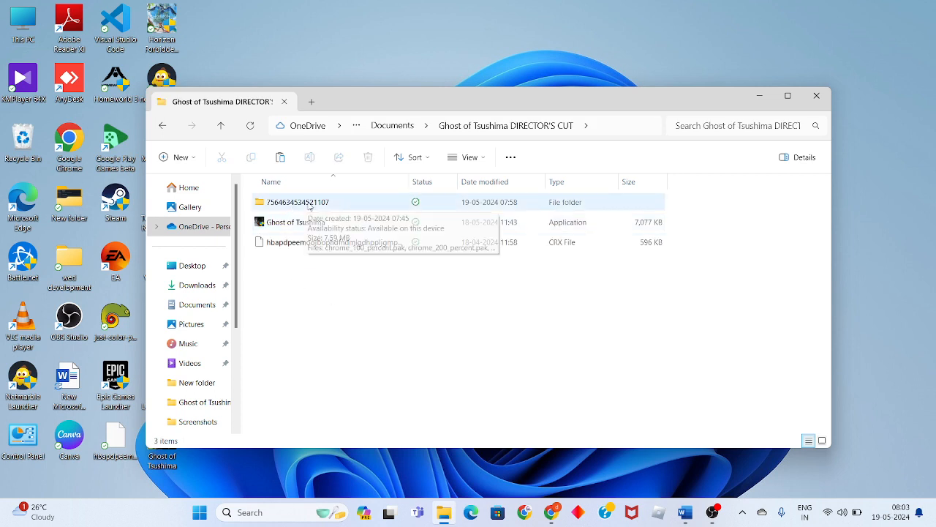
left_click(298, 202)
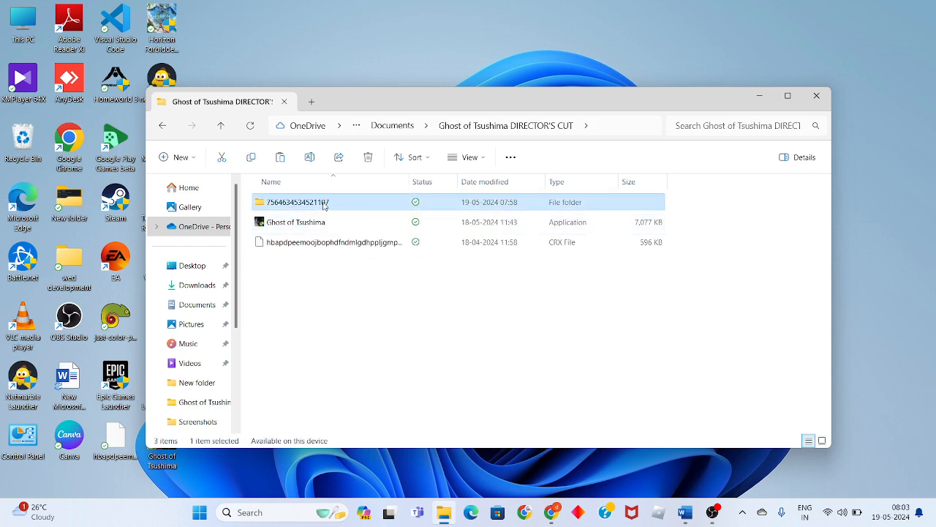
double_click(299, 202)
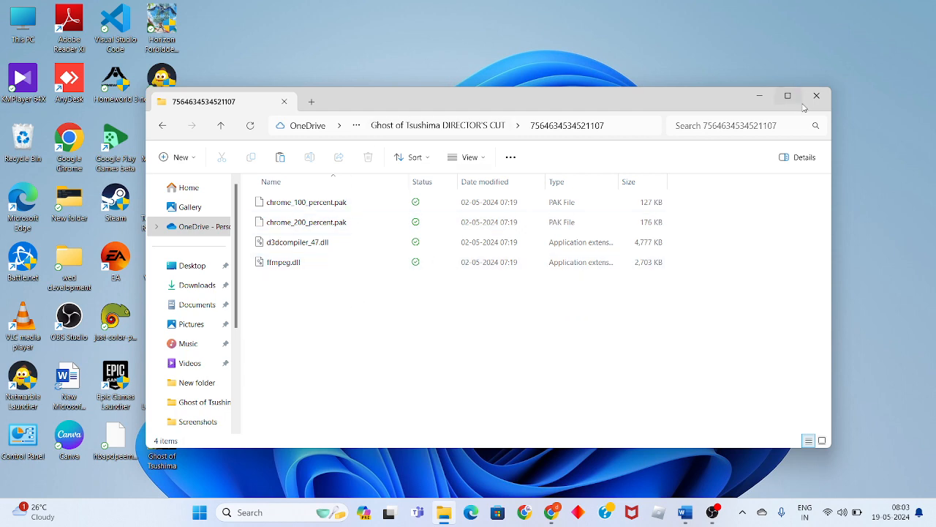
Close the File Explorer window, returning to the desktop
left_click(816, 97)
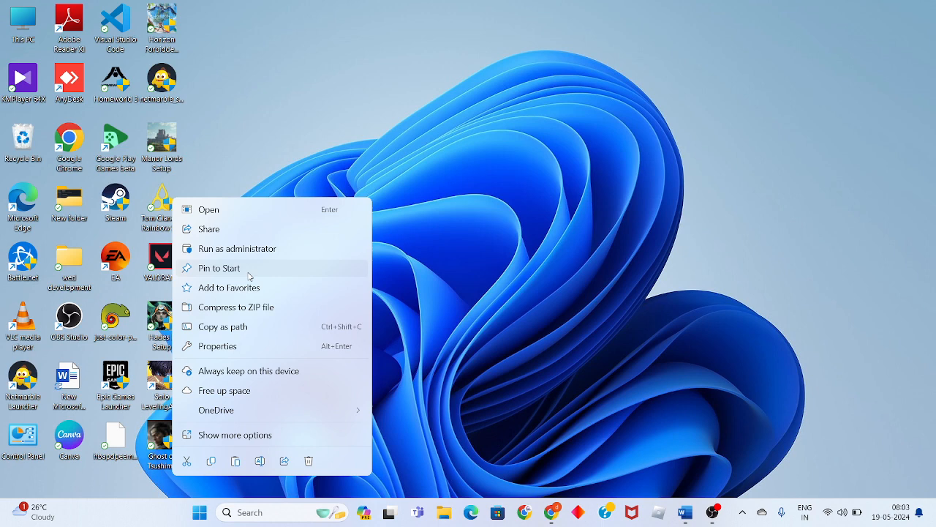
mouse_move(273, 268)
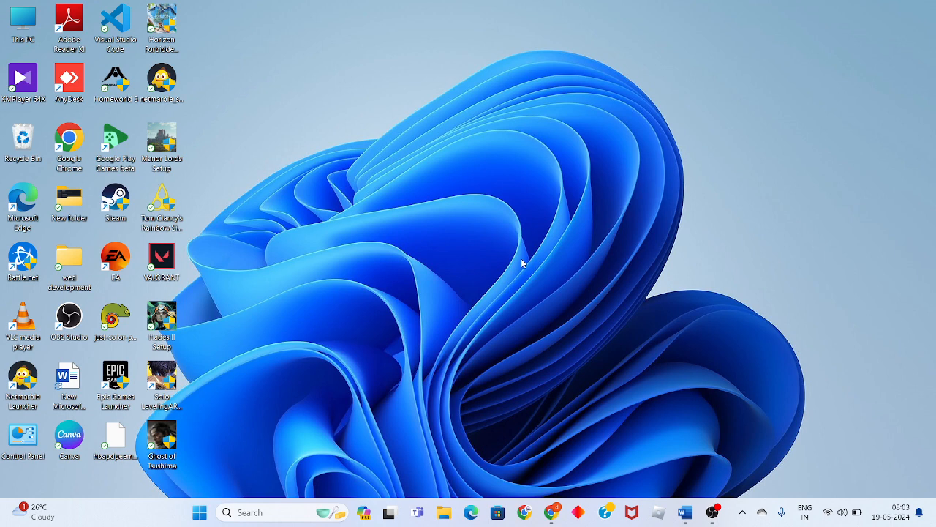
mouse_move(427, 319)
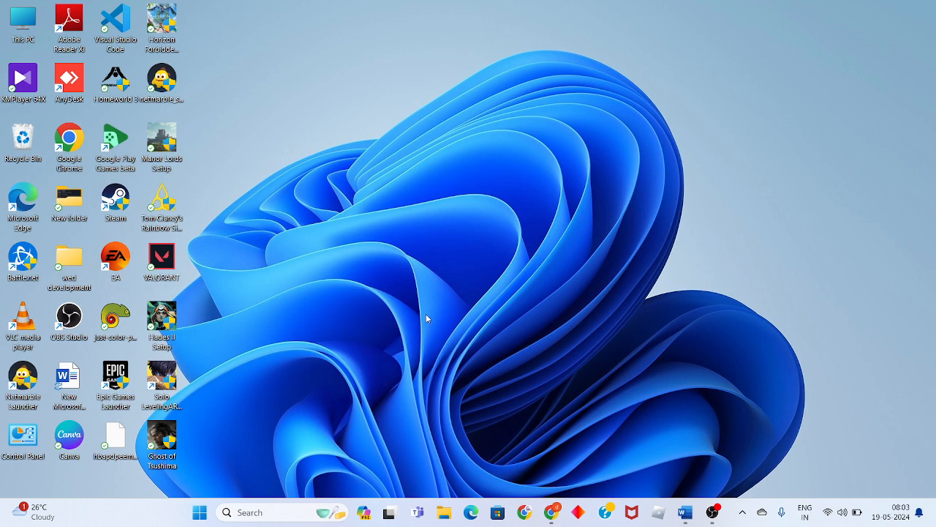
mouse_move(421, 331)
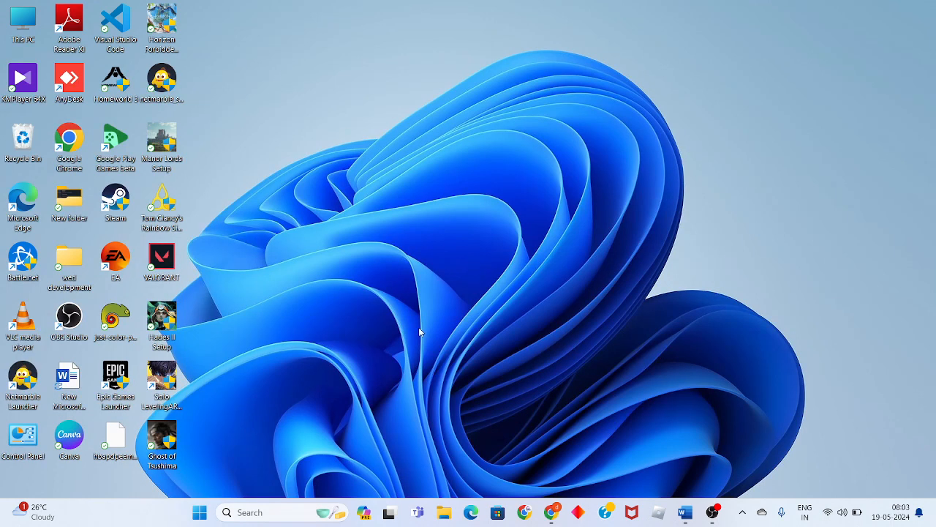